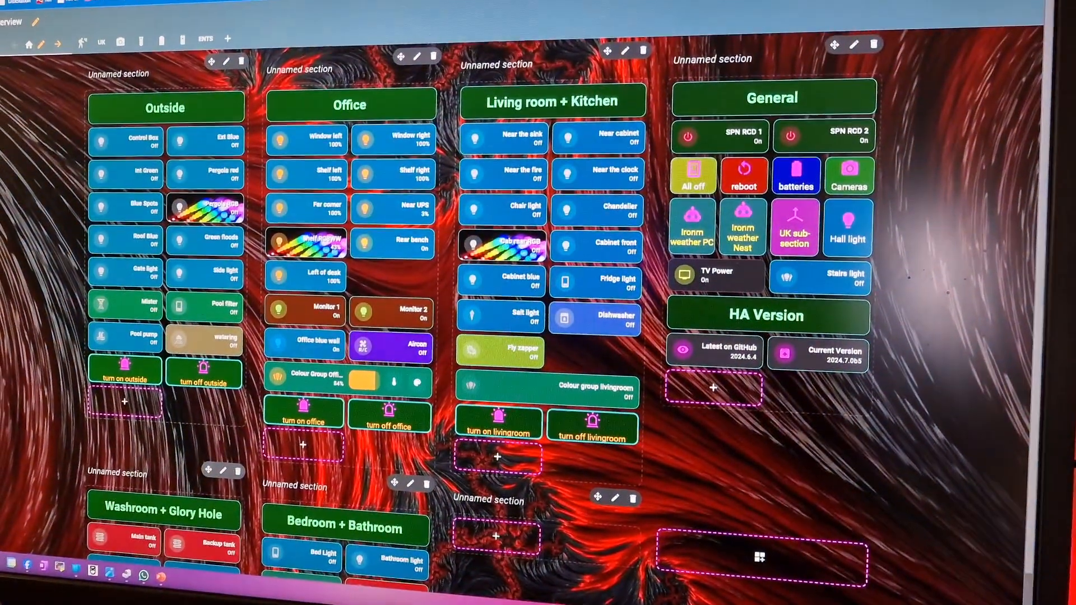
pyautogui.scroll(-3)
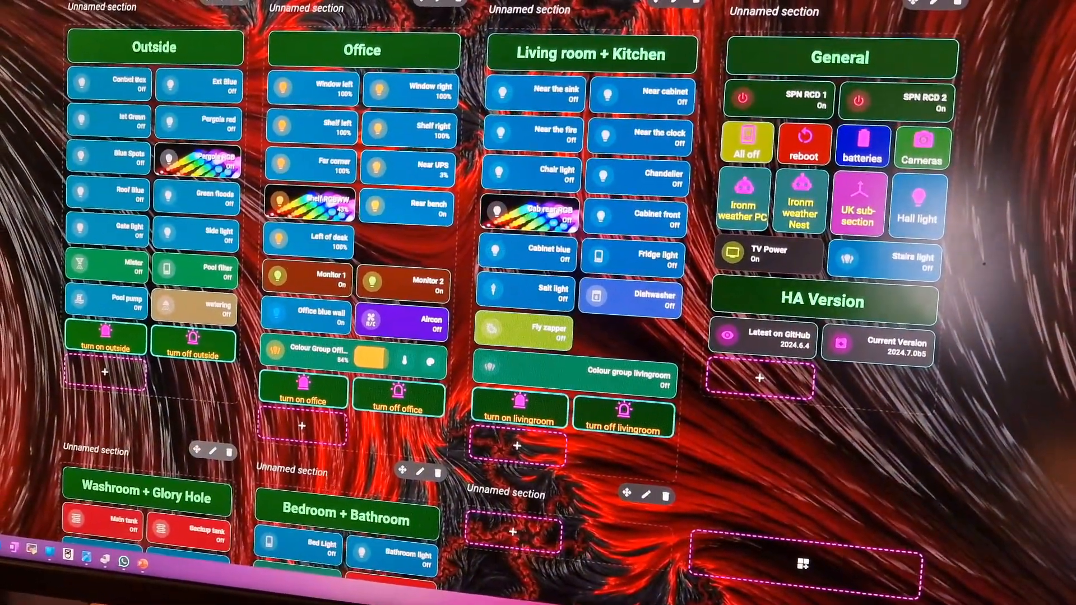